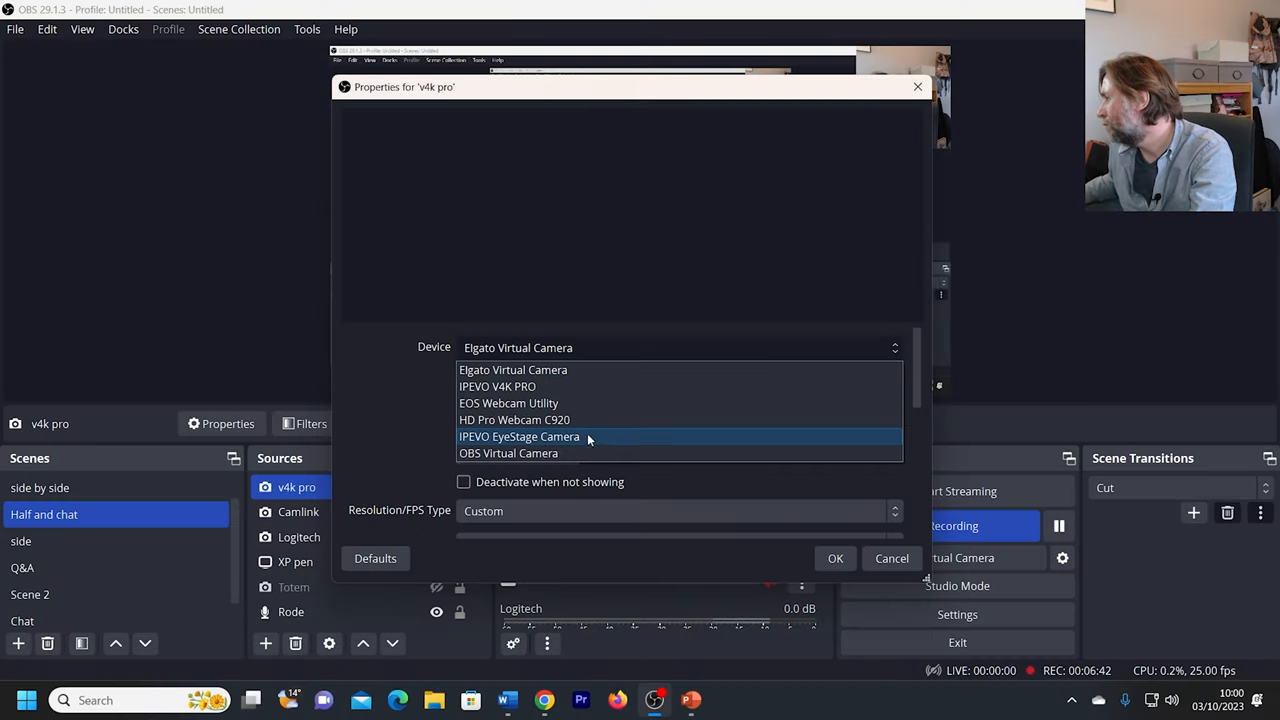
Select the IPEVO camera as the v4k pro source's device
click(497, 386)
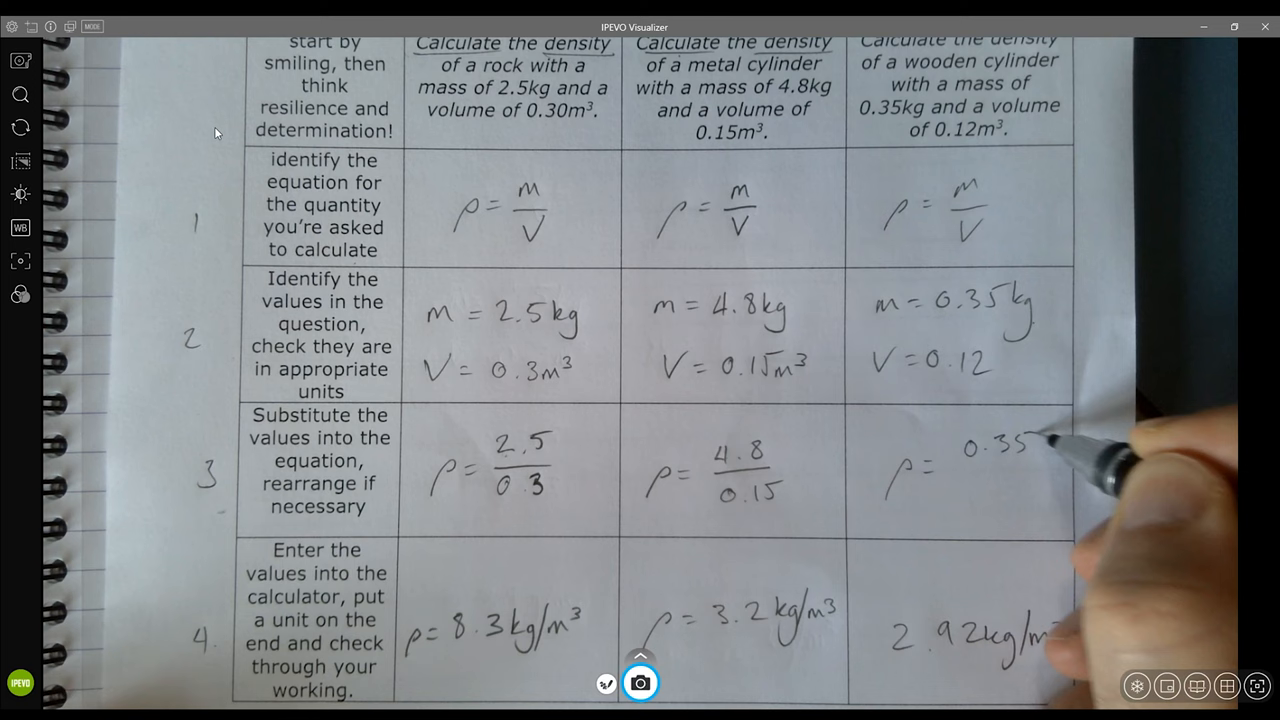
Enter 0.12 while writing the wooden cylinder density working under the document camera
text(0.12)
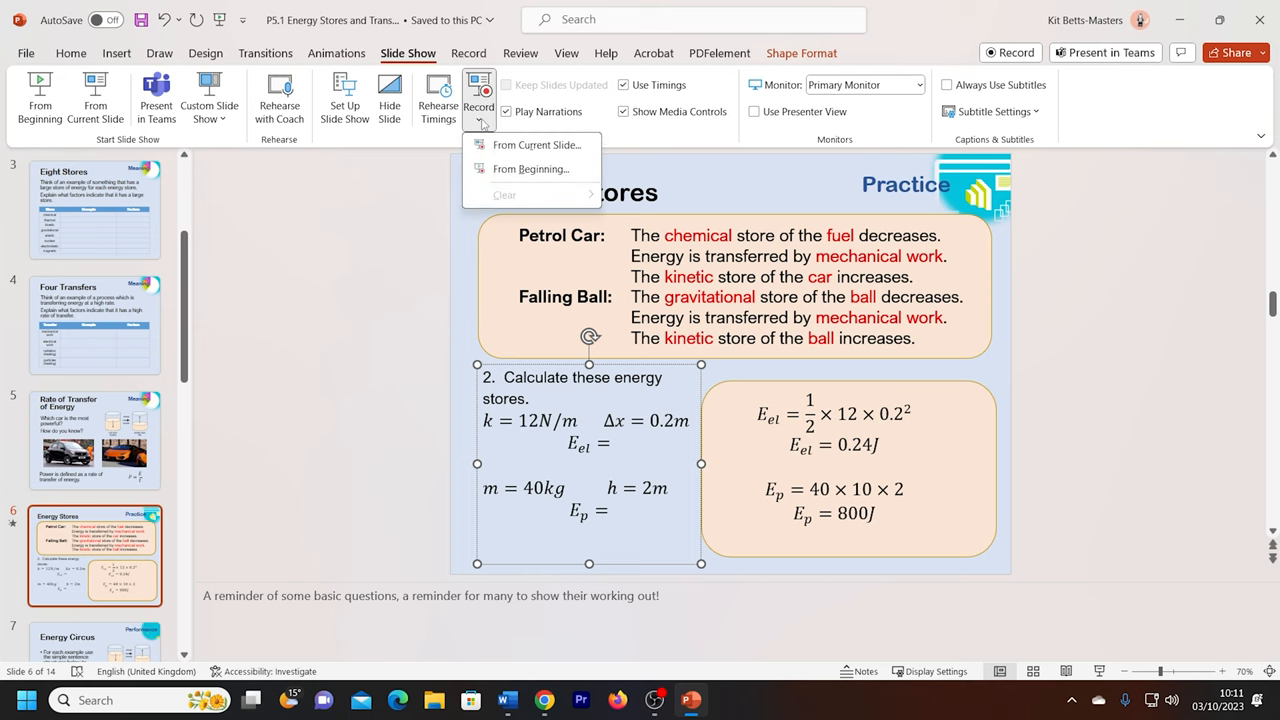
mouse_move(516, 150)
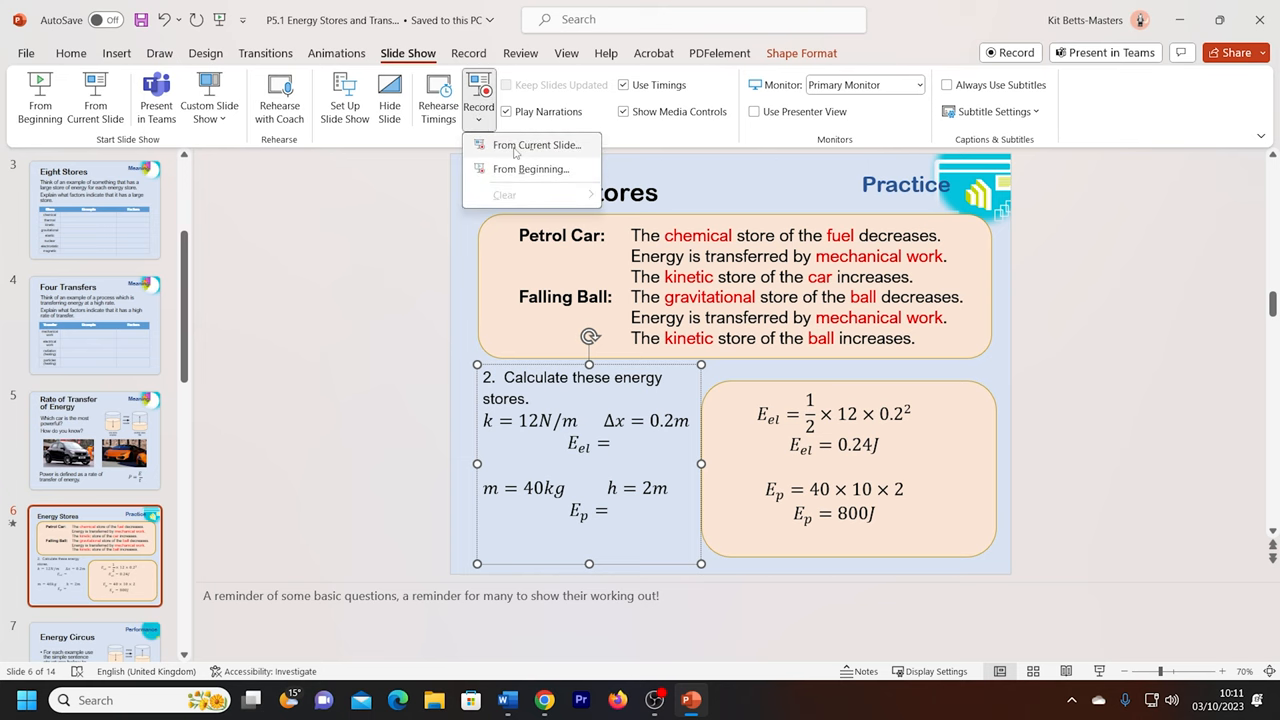
Start the recording studio from the current Energy Stores slide
click(536, 145)
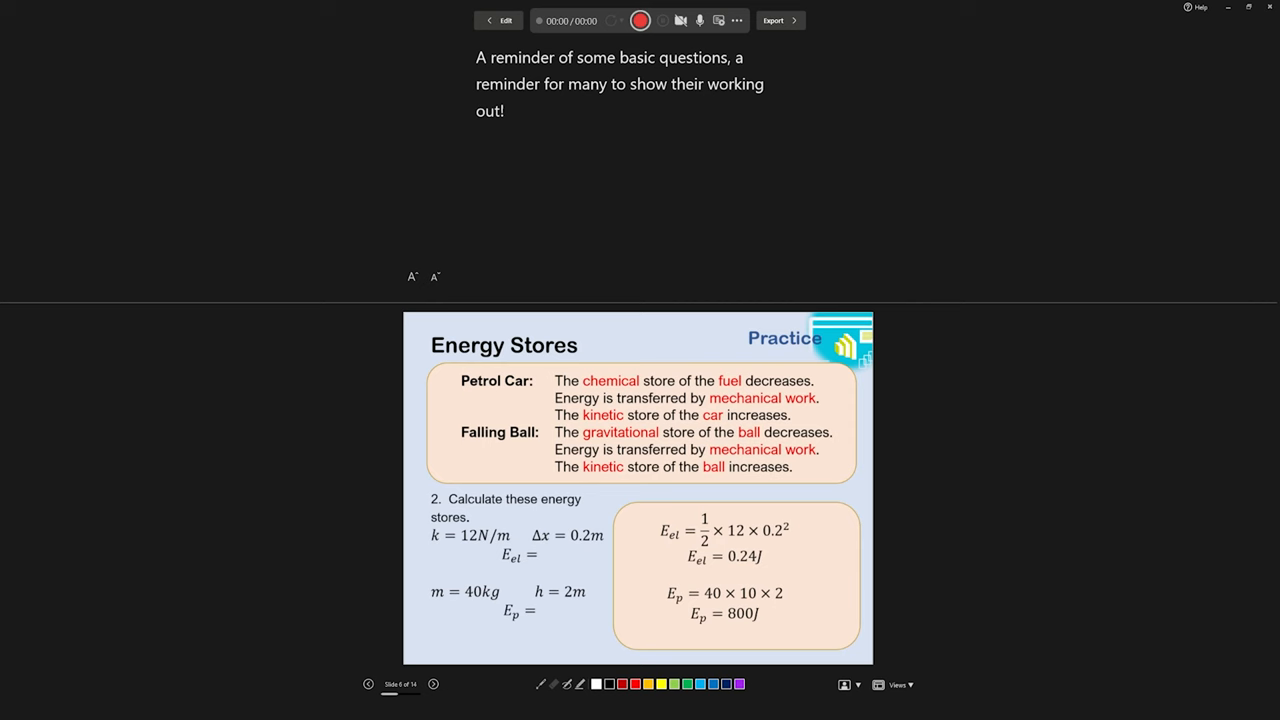
Record narration with cameo across slides 6 and 7, stop, and return to editing
click(640, 20)
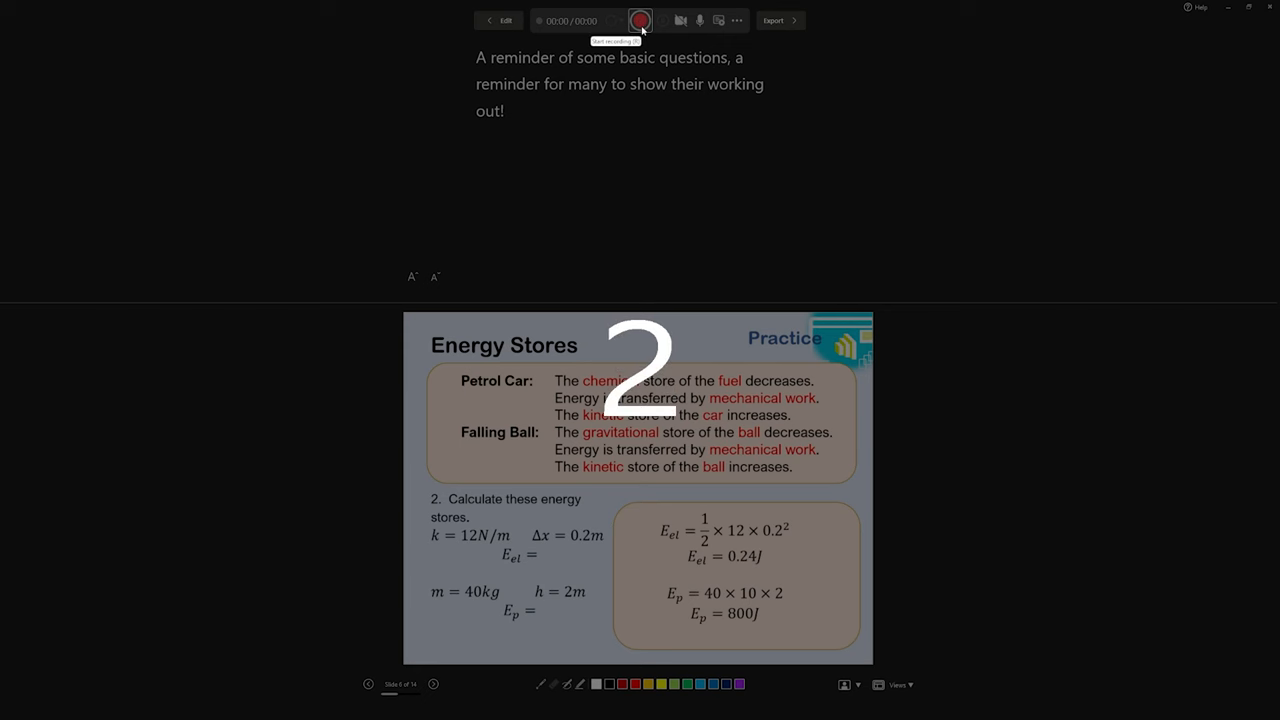
click(640, 20)
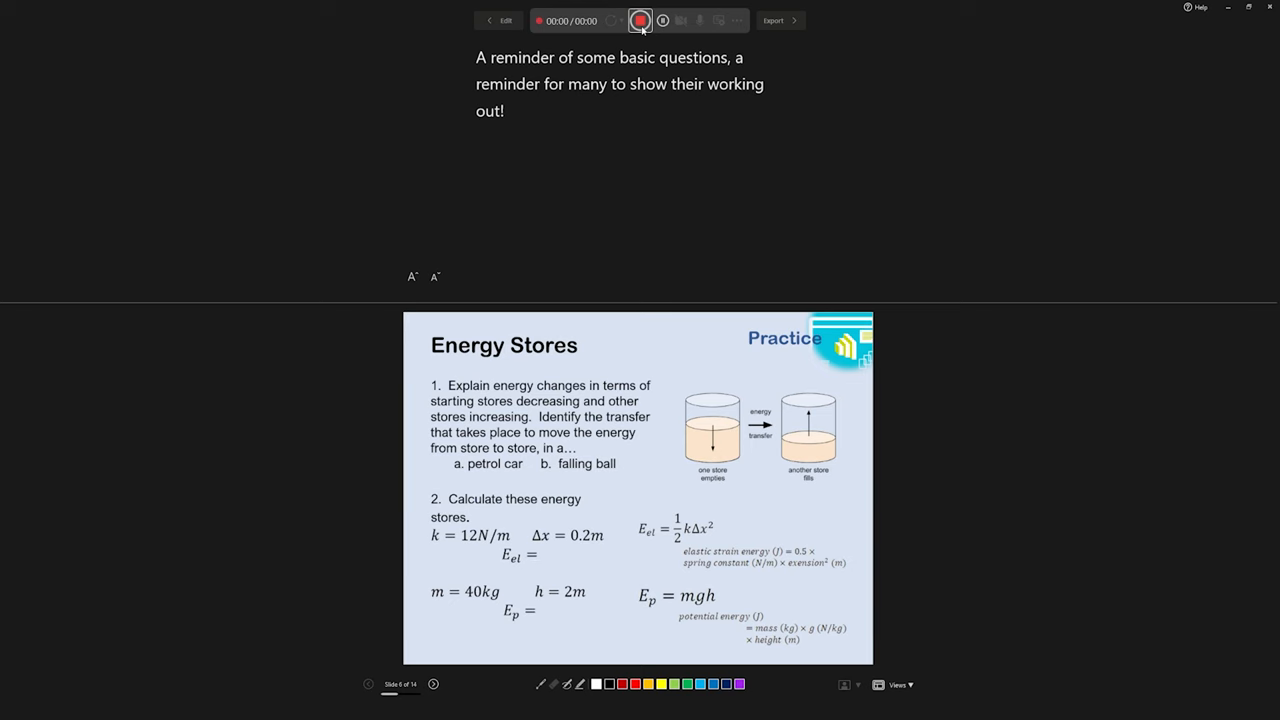
click(640, 20)
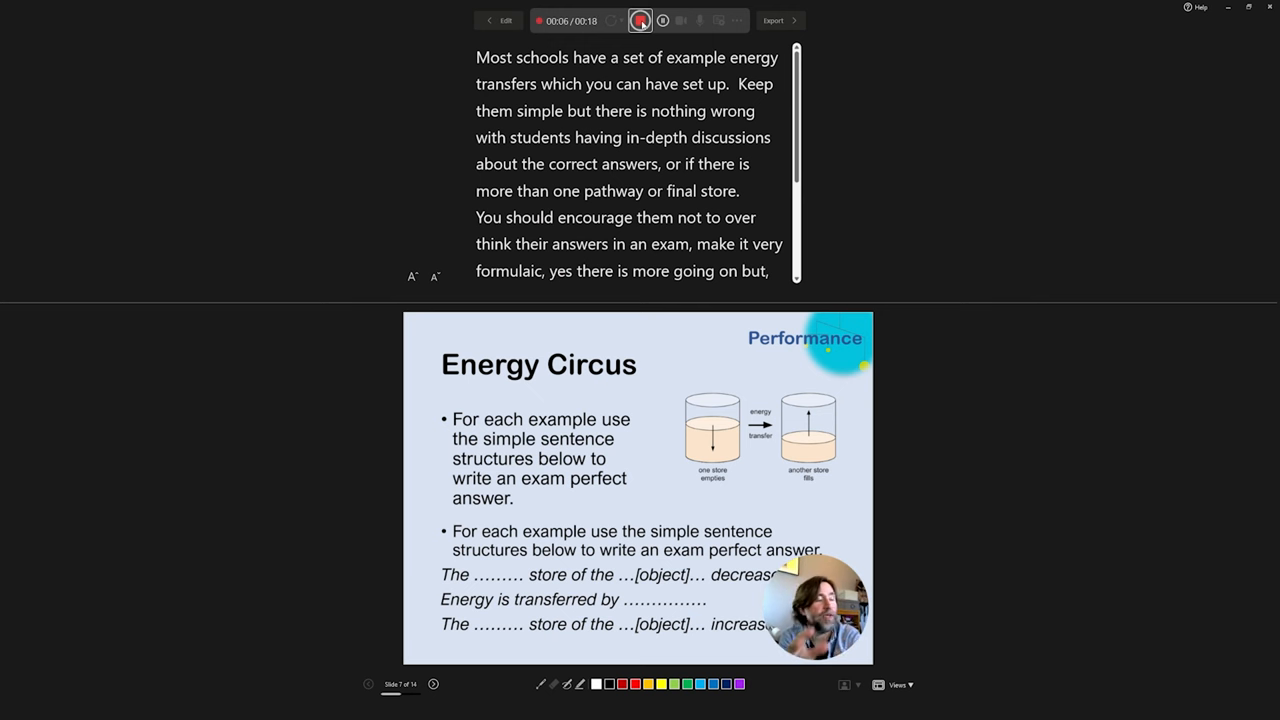
click(640, 20)
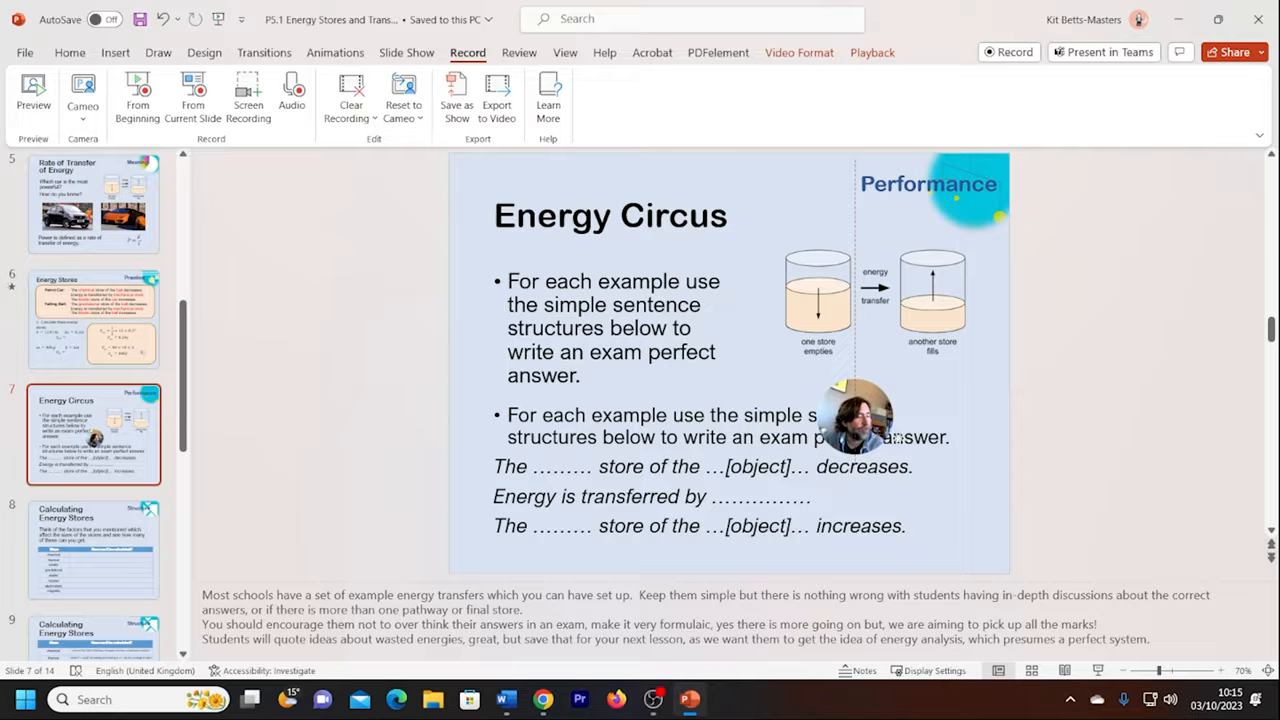
click(158, 52)
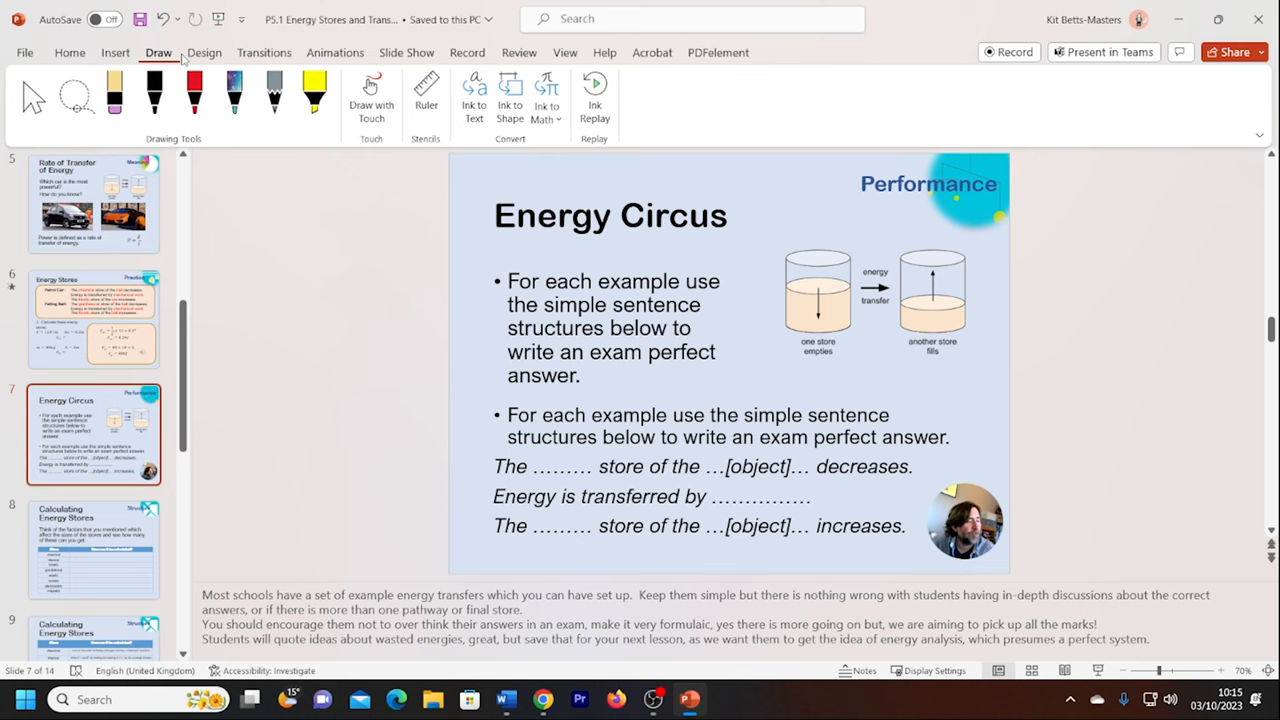
Open Format Background, then drag the cameo to slide 7's top-right beside Performance
click(204, 52)
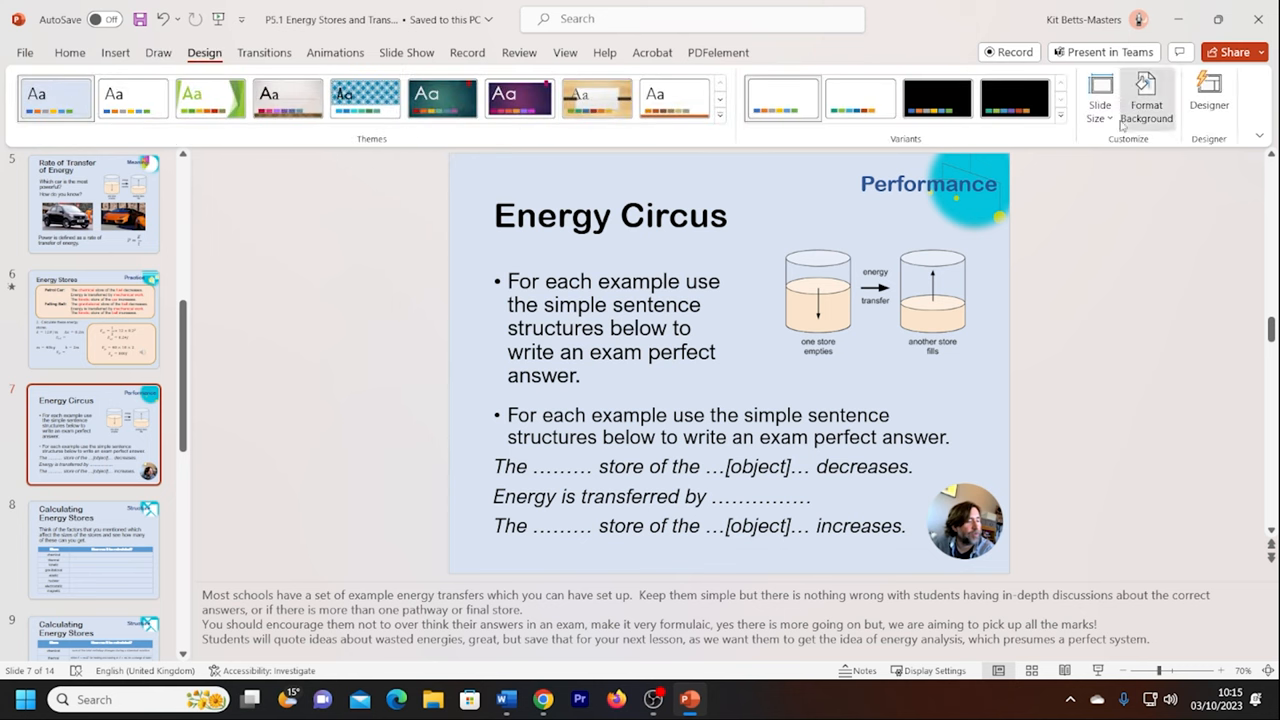
click(1146, 100)
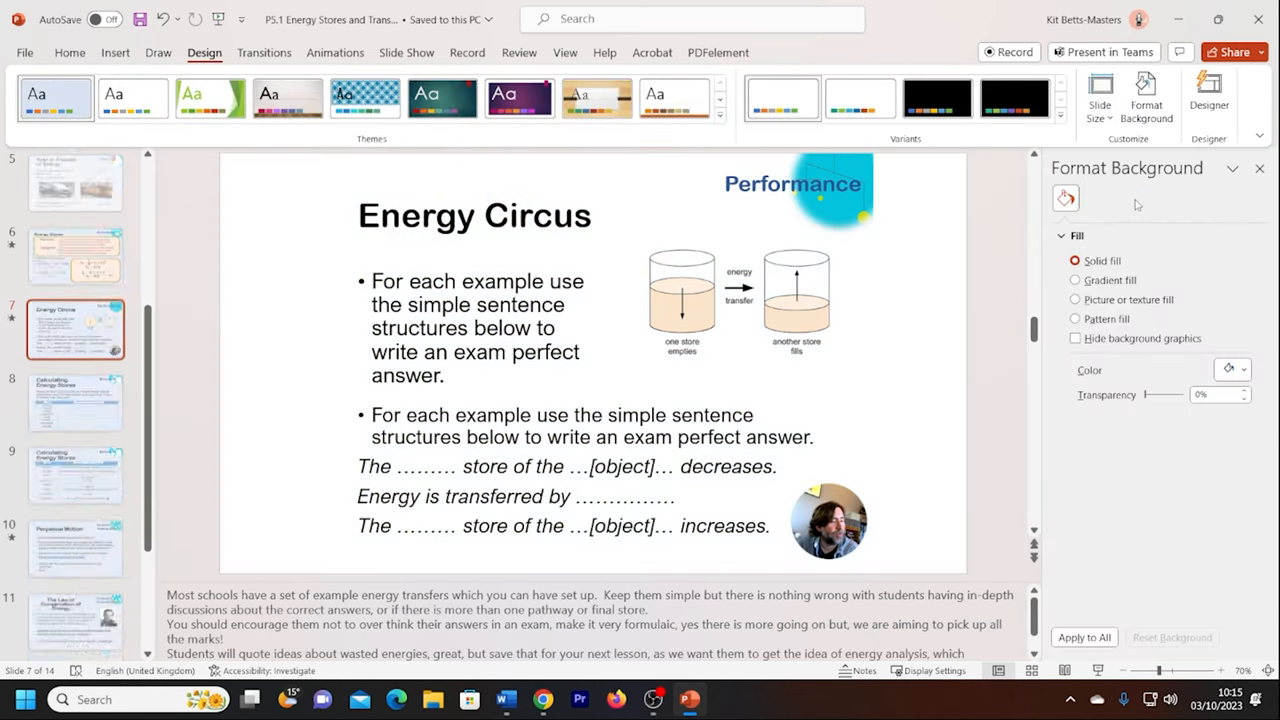
click(828, 520)
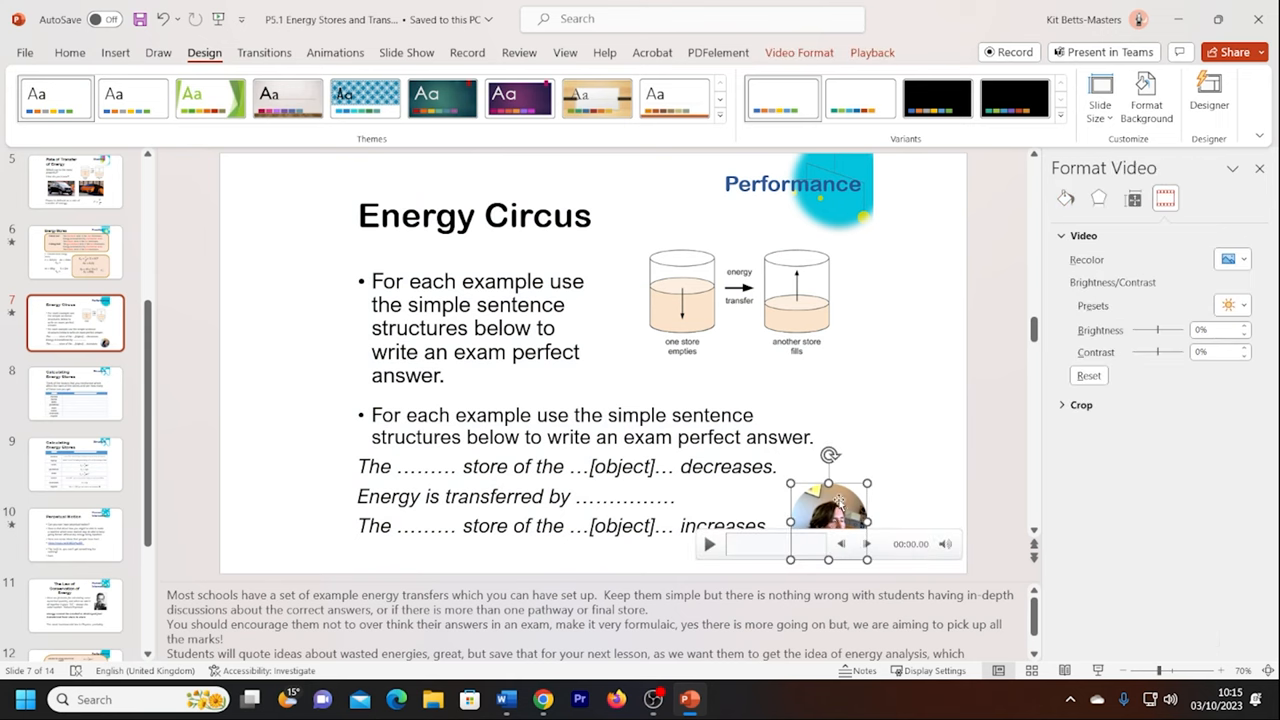
drag(828, 505, 907, 188)
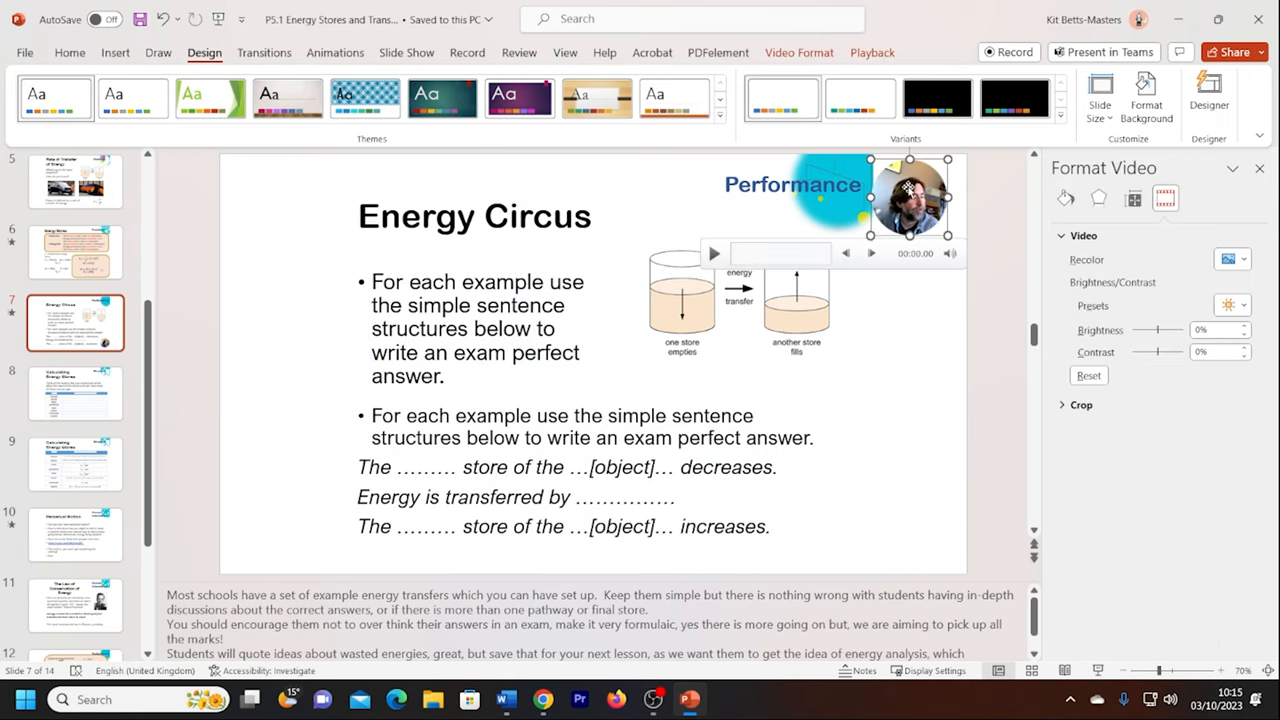
drag(908, 197, 908, 497)
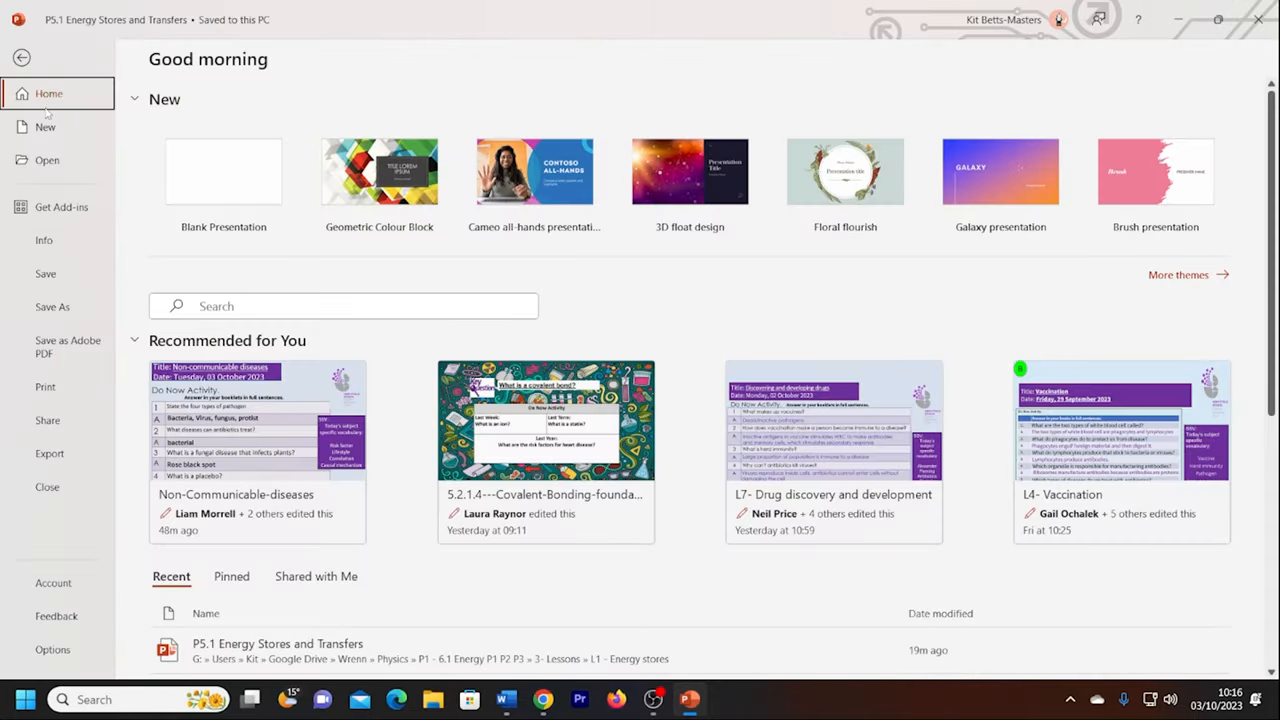
Choose Export > Create a Video to show the Full HD export options
click(49, 453)
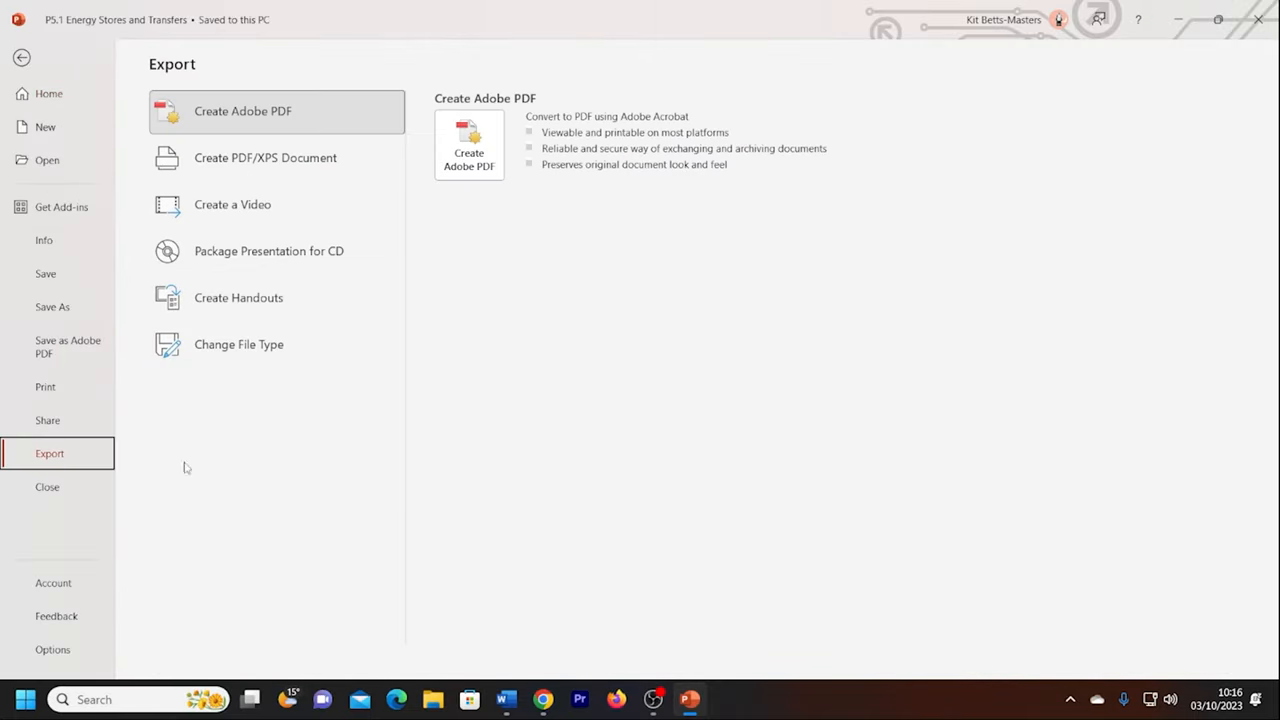
click(232, 204)
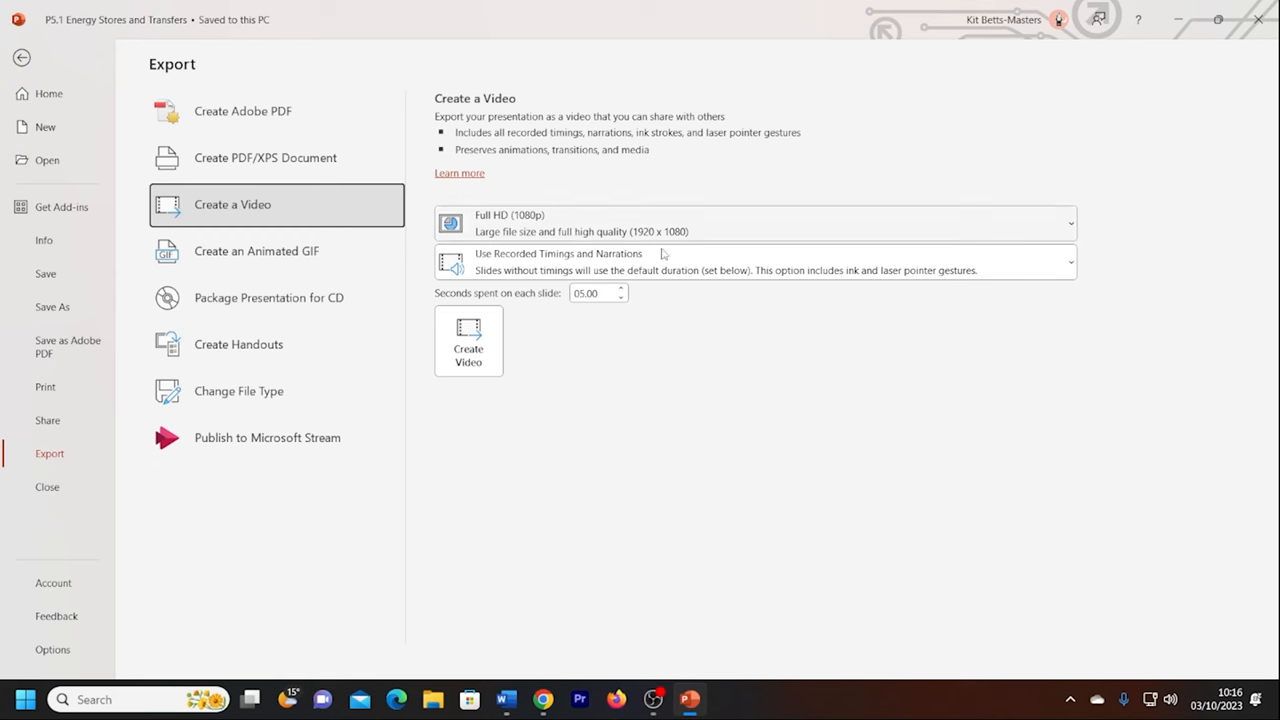
mouse_move(586, 273)
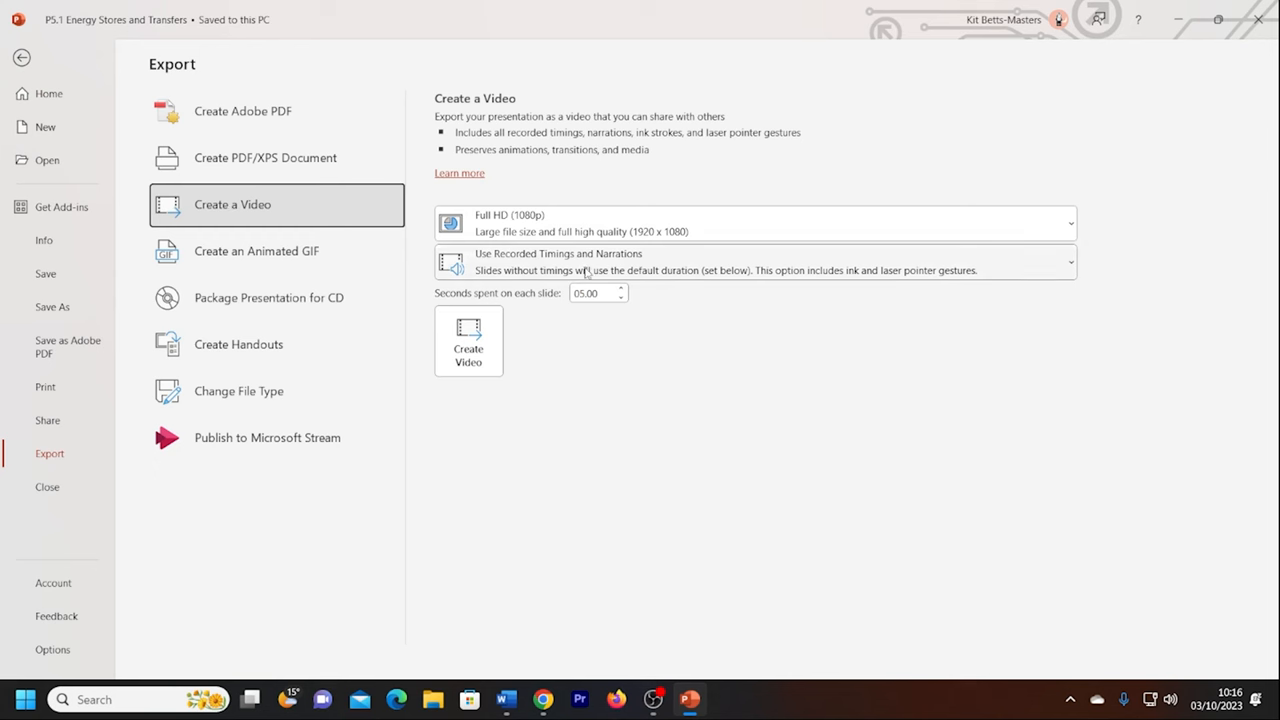